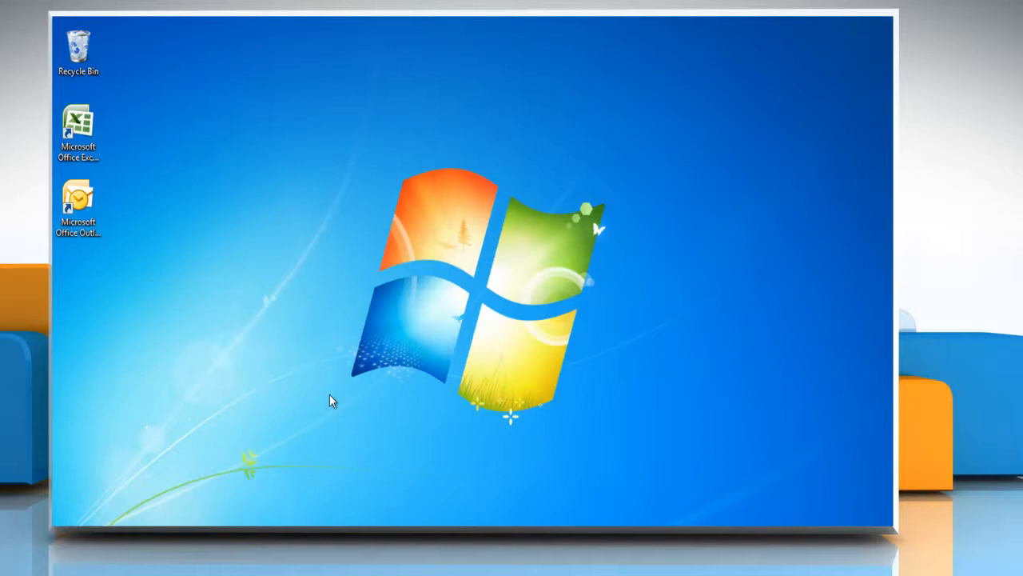
mouse_move(99, 256)
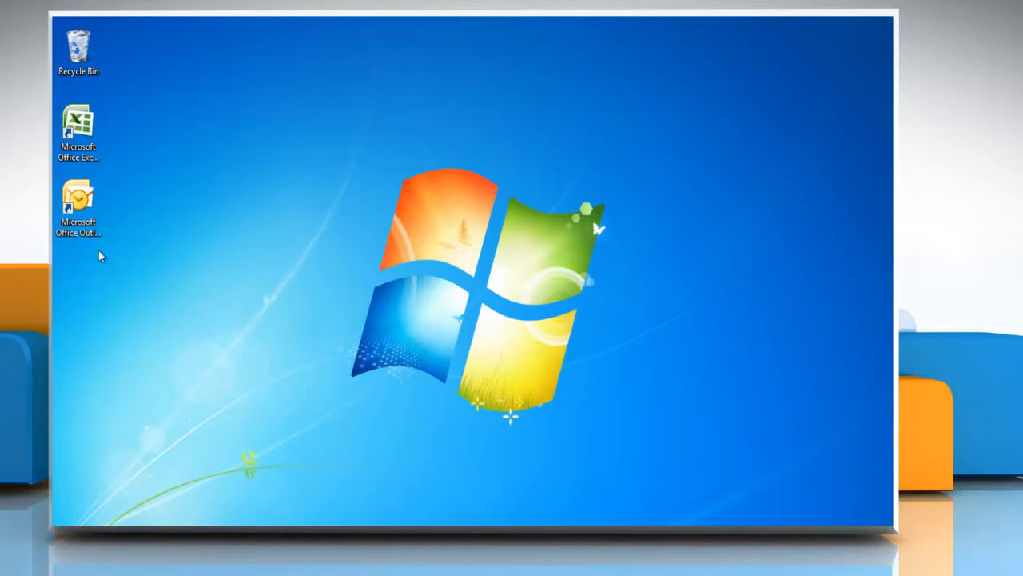
Step: Launch Outlook from its desktop shortcut and switch to the Contacts view
right_click(77, 200)
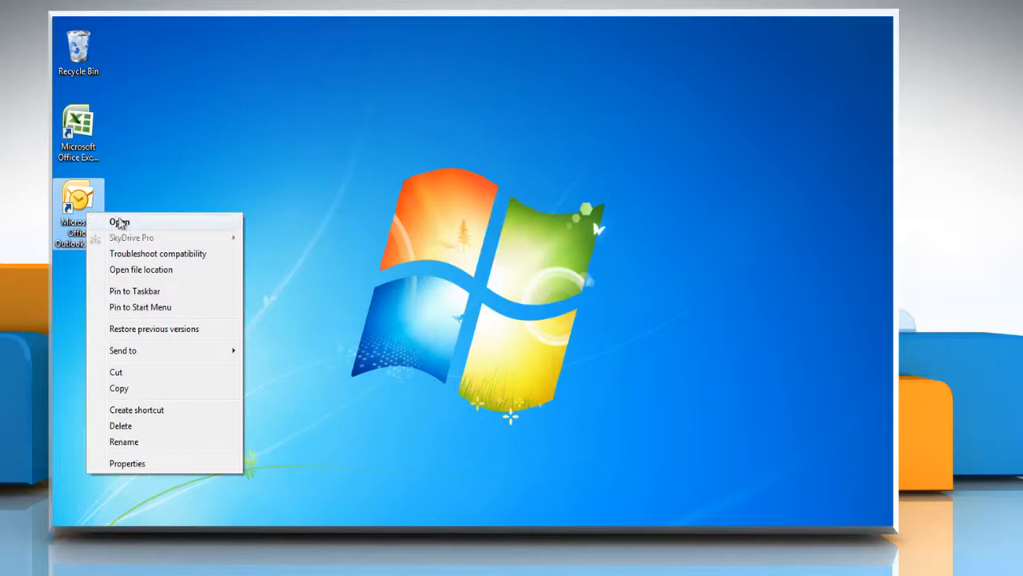
click(118, 221)
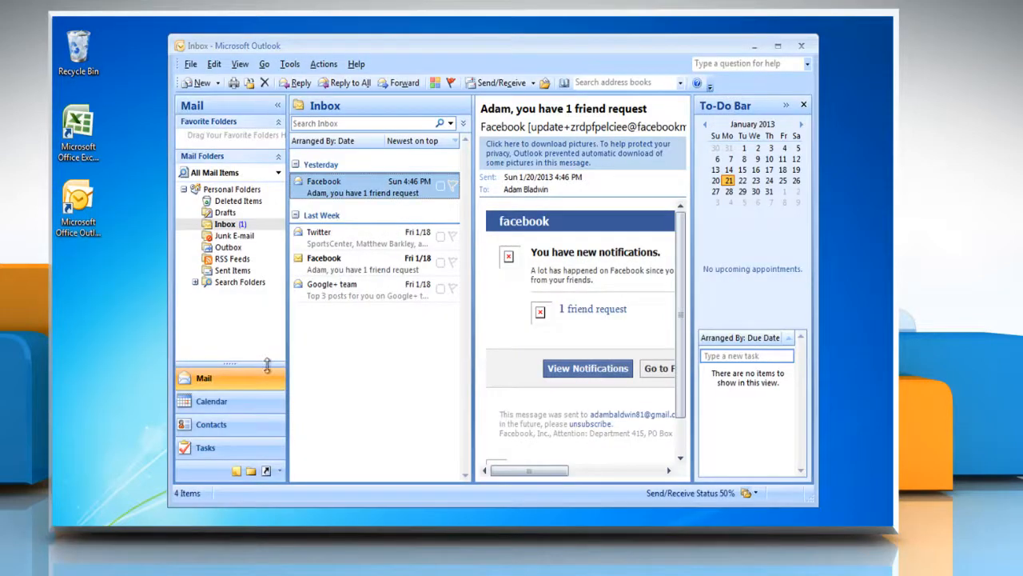
click(211, 425)
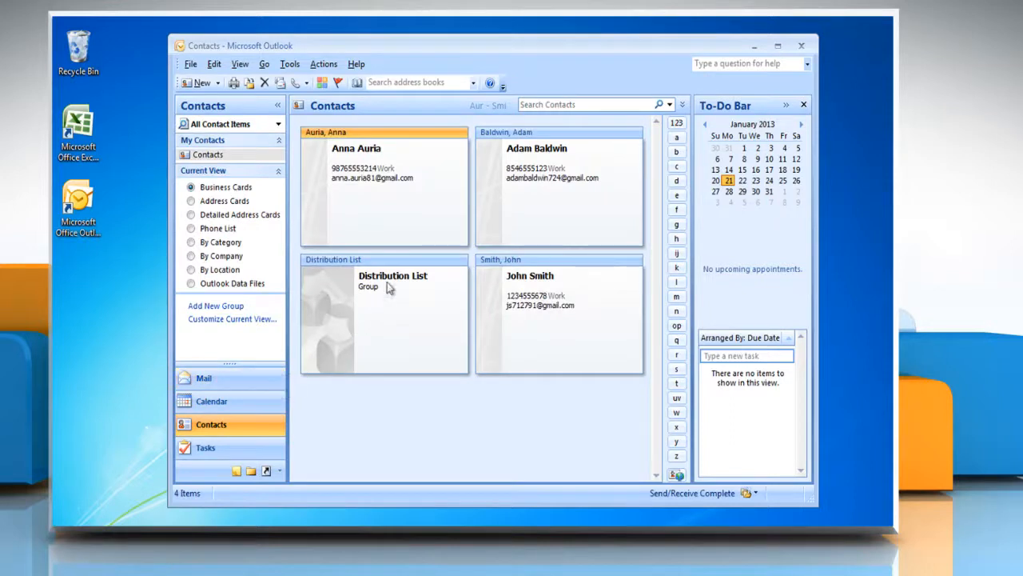
Step: Forward the Distribution List as an attachment and view its members as text in Notepad
double_click(392, 280)
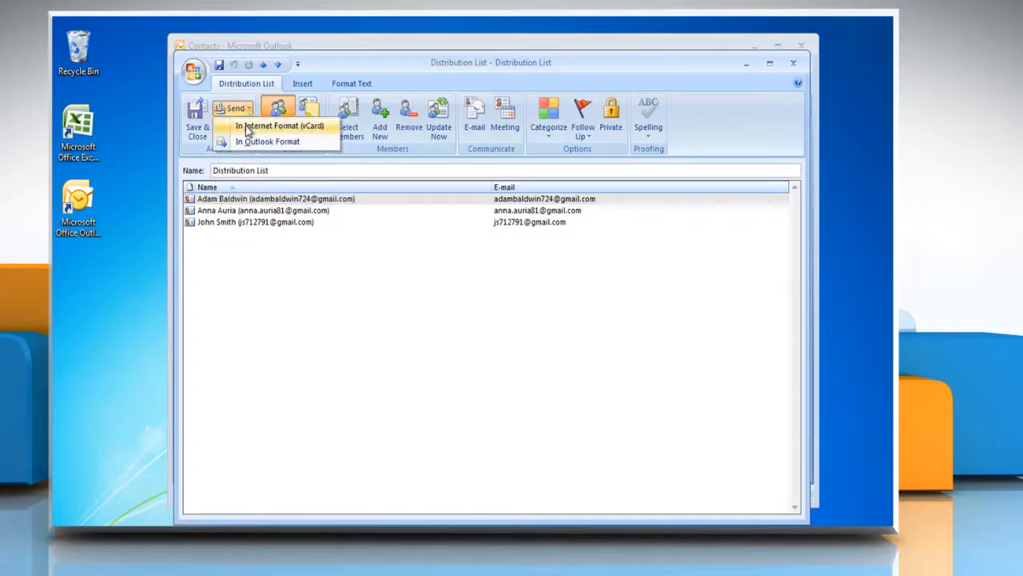
click(265, 141)
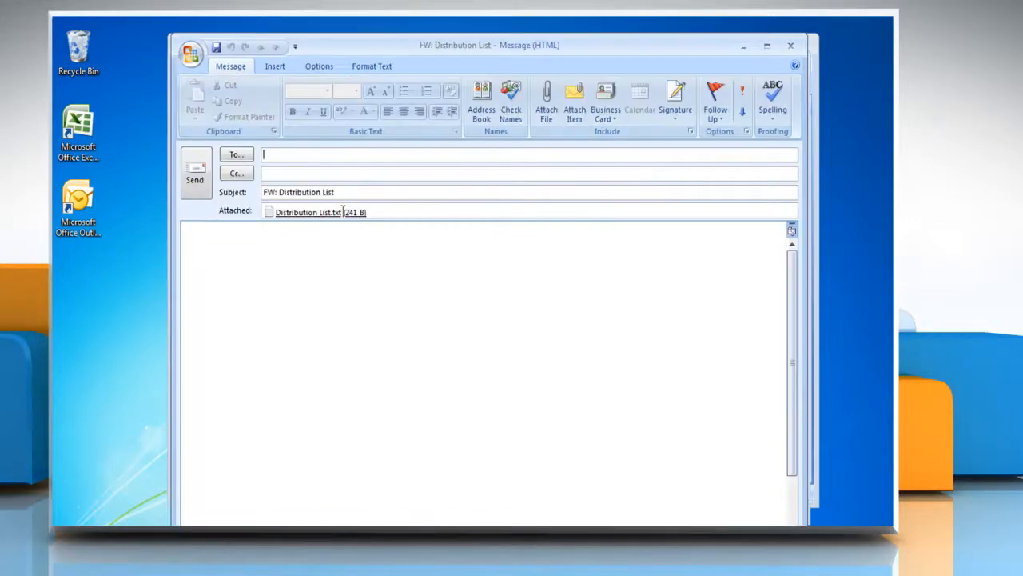
double_click(313, 213)
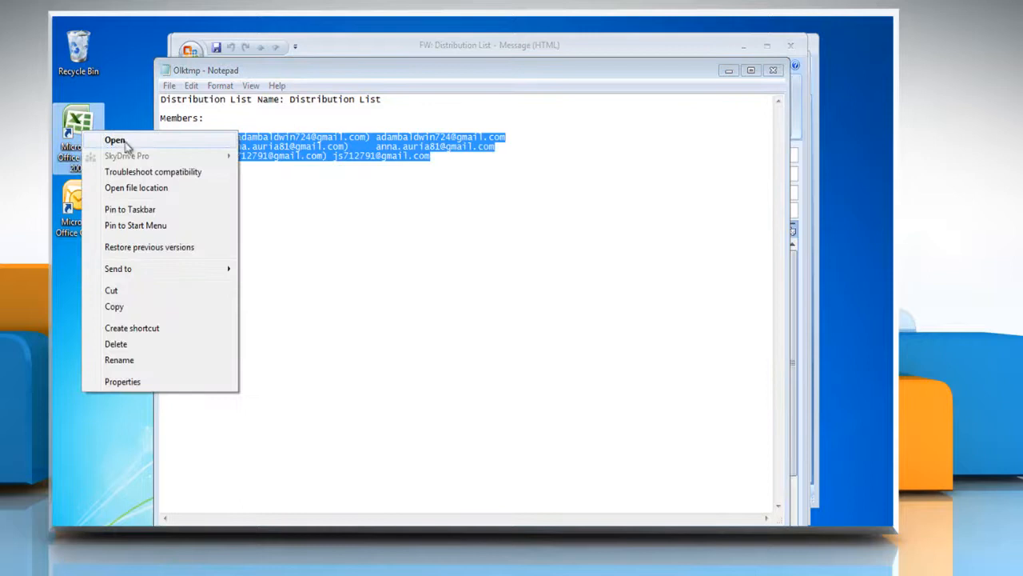
Step: Paste the members into a new Excel workbook and begin Save As from the Office button
click(115, 138)
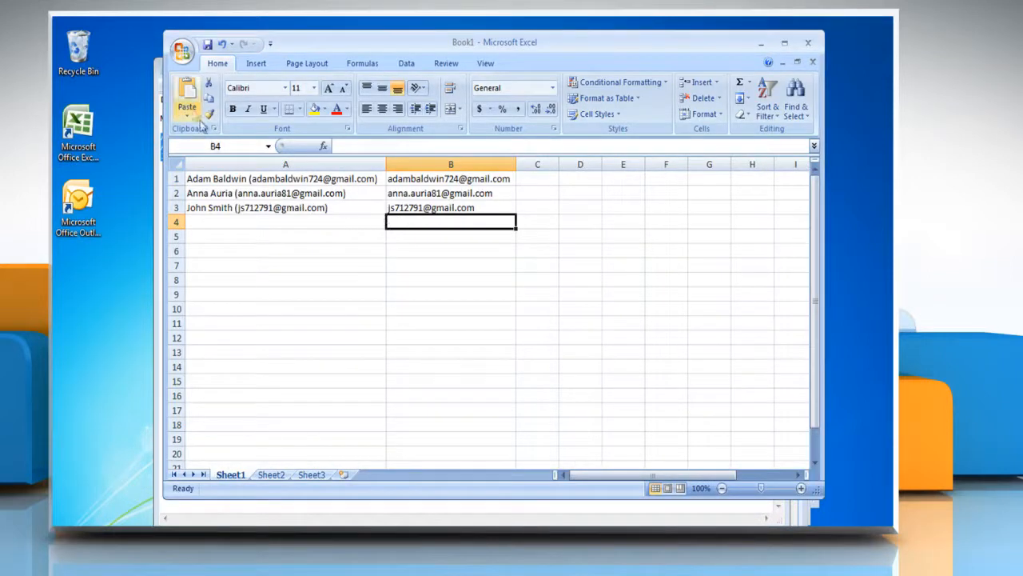
click(185, 45)
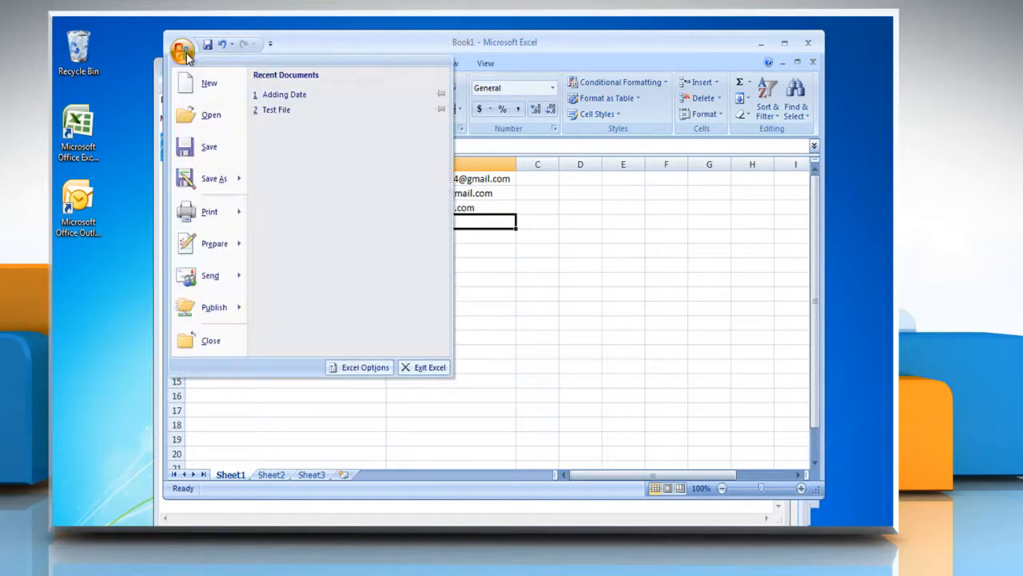
click(216, 178)
text(M)
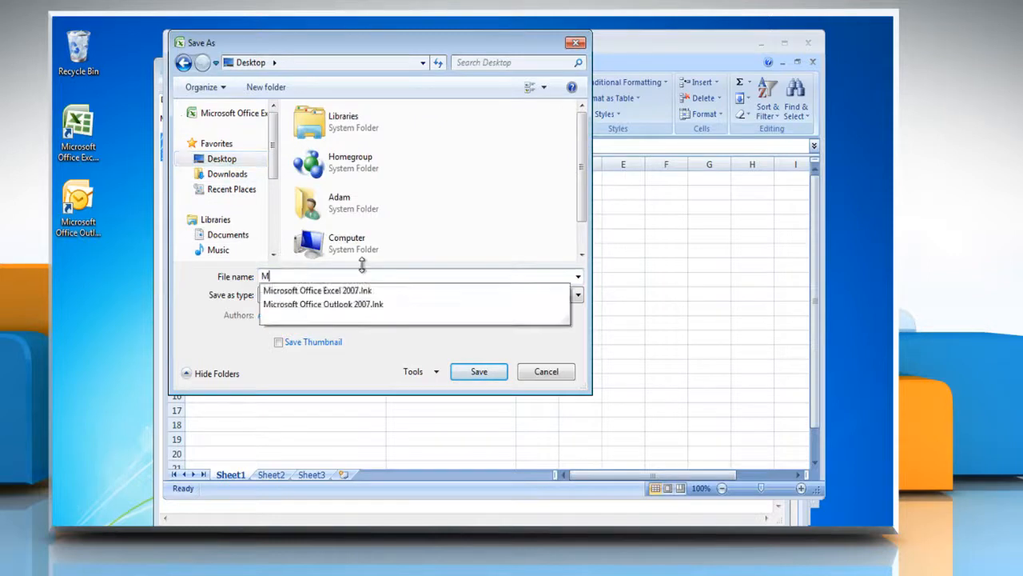
Step: Save the workbook to the desktop as 'My Distribution List' in CSV (Comma delimited) format
text(y Distribution List)
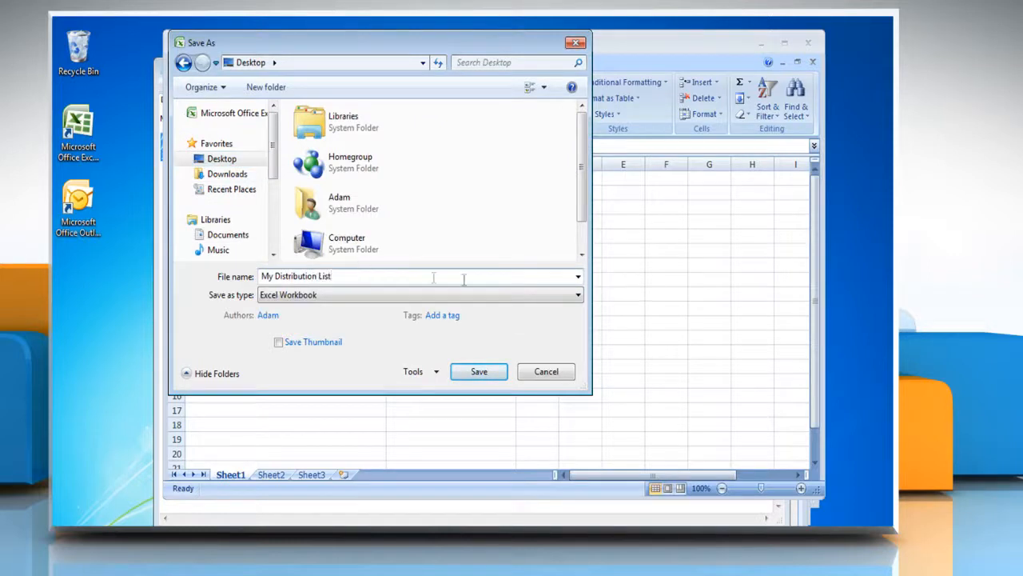
click(576, 295)
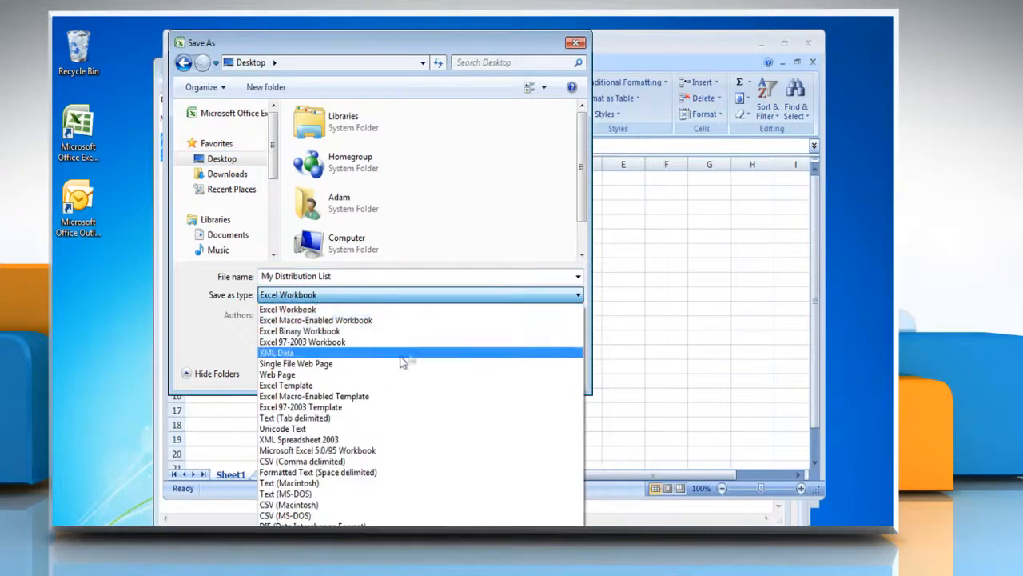
click(300, 460)
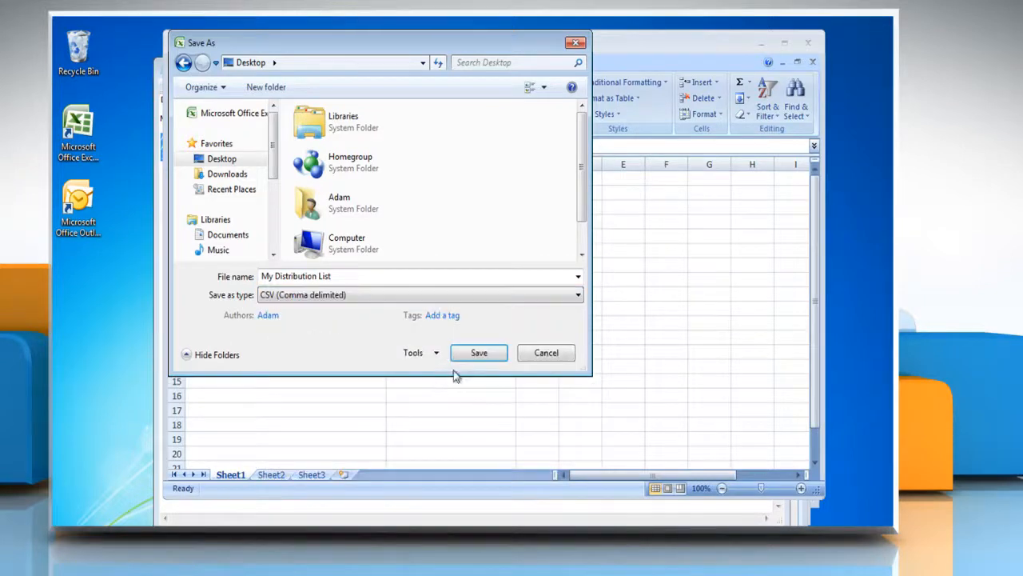
click(479, 353)
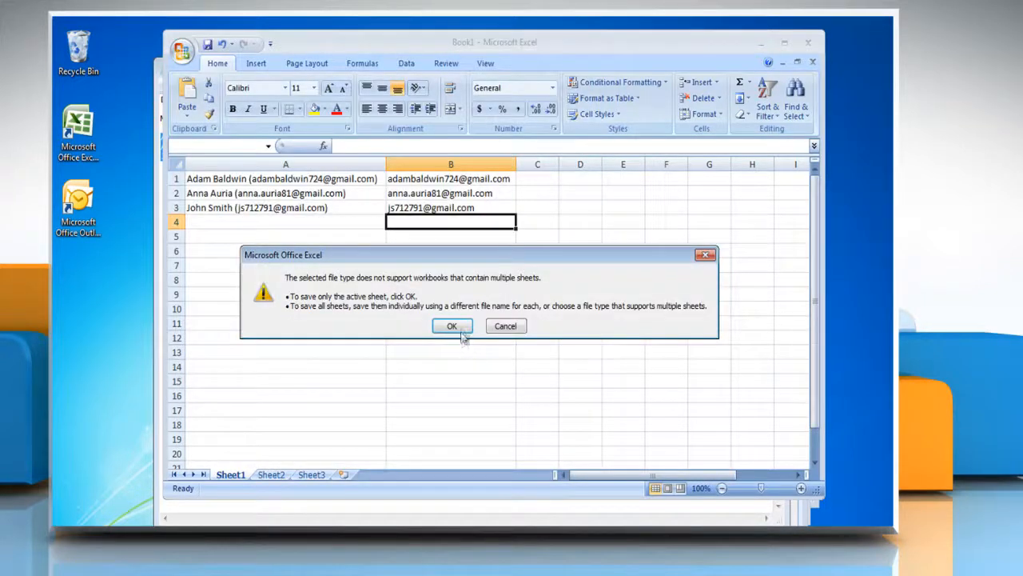
Step: Confirm saving only the active sheet and keep the CSV format
click(451, 326)
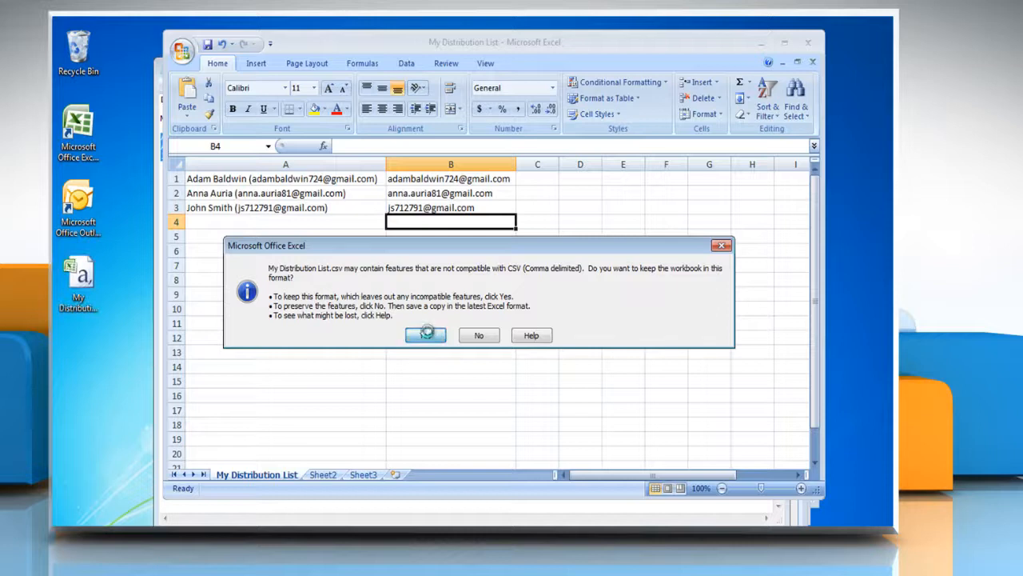
click(426, 335)
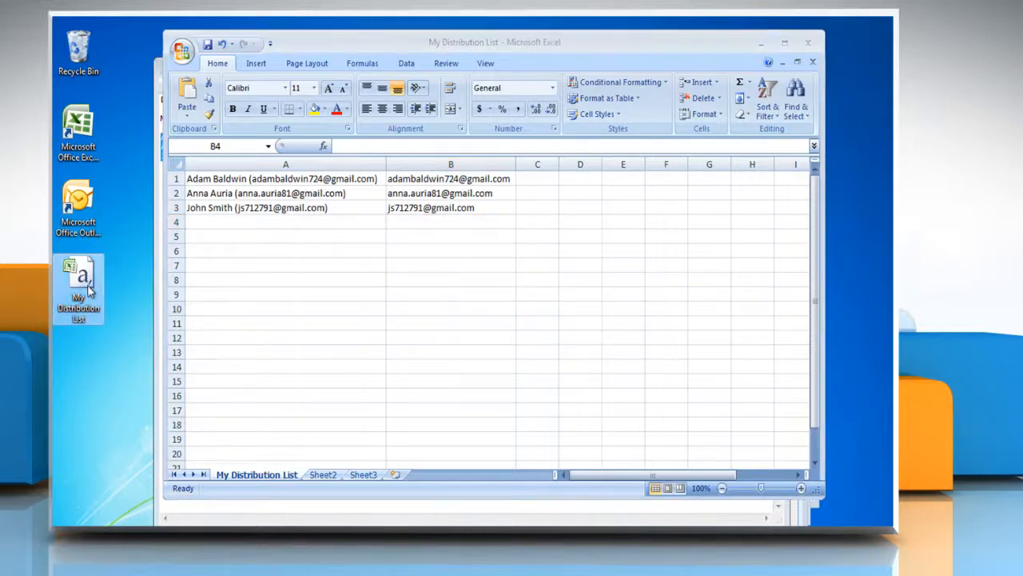